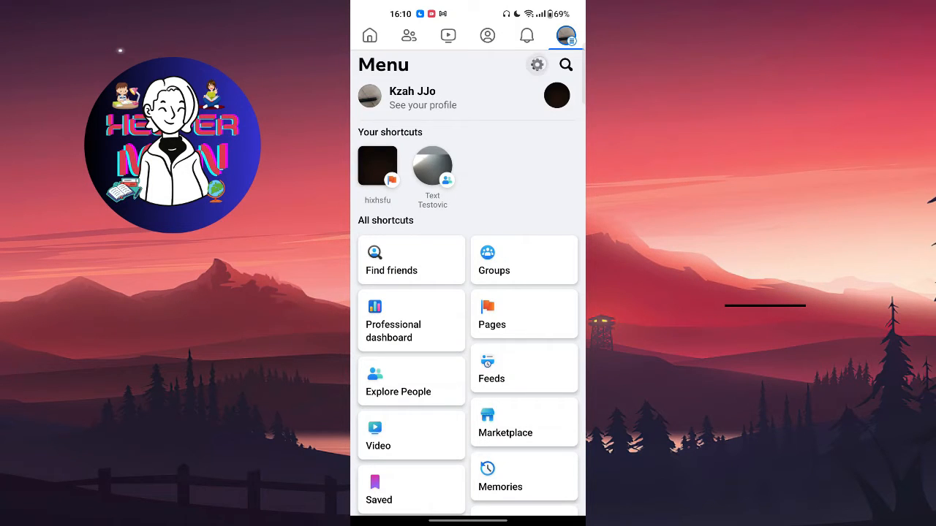
Open Accounts Center, go to Profiles, and select the Facebook profile.
{"action": "left_click", "coordinate": [537, 64]}
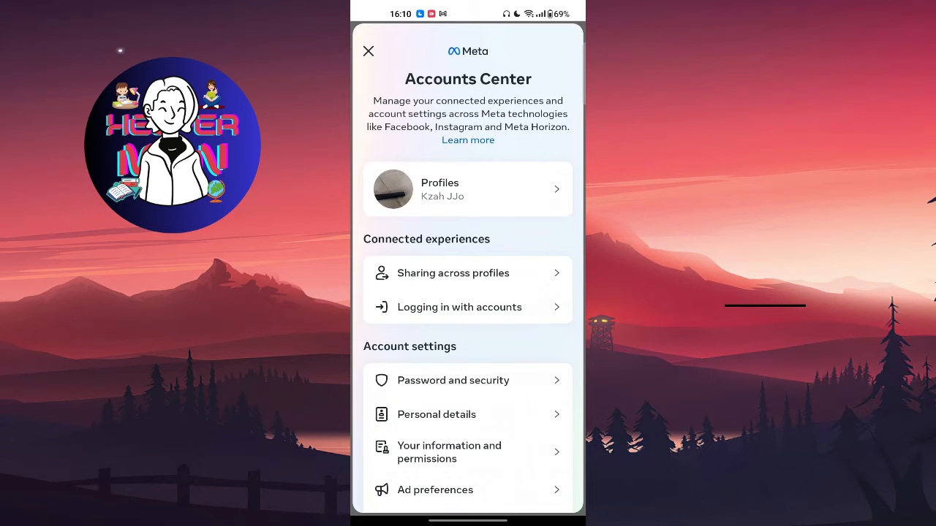
{"action": "left_click", "coordinate": [468, 189]}
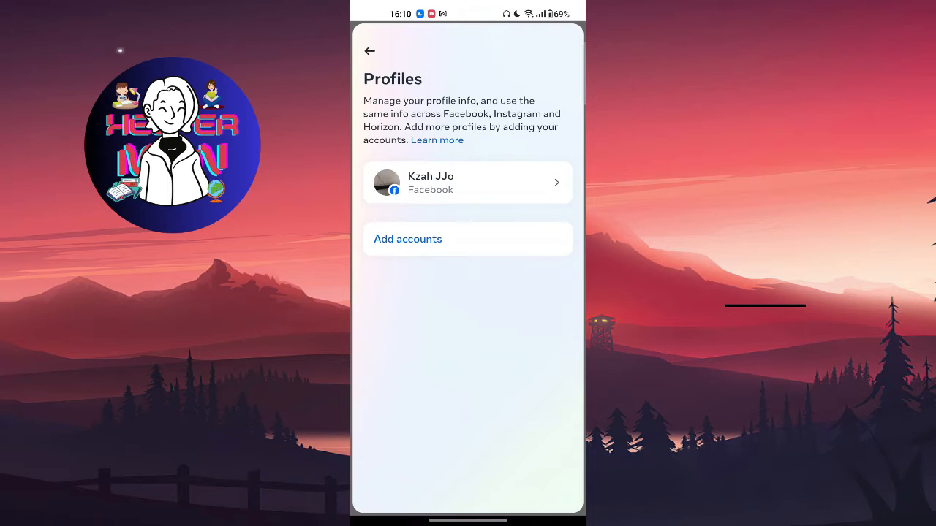
{"action": "left_click", "coordinate": [467, 182]}
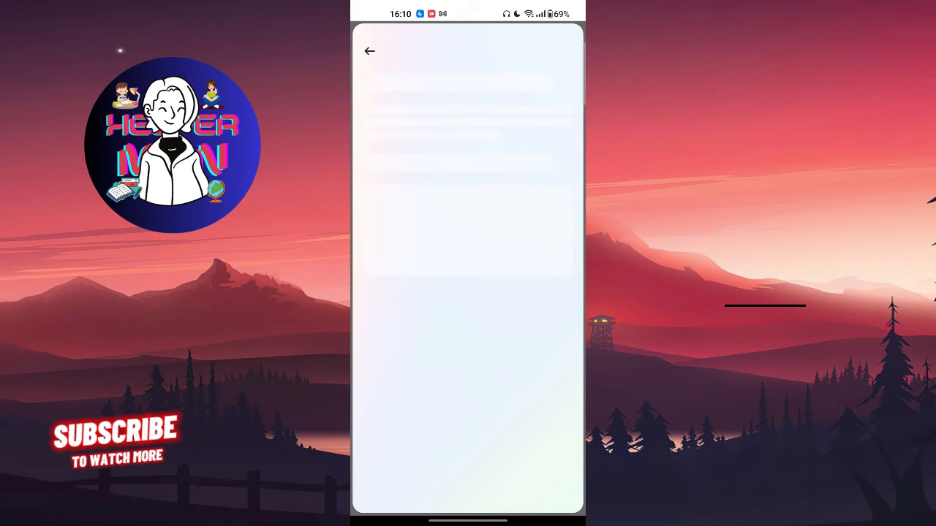
Open the profile's Username editor and try entering a new username.
{"action": "left_click", "coordinate": [467, 176]}
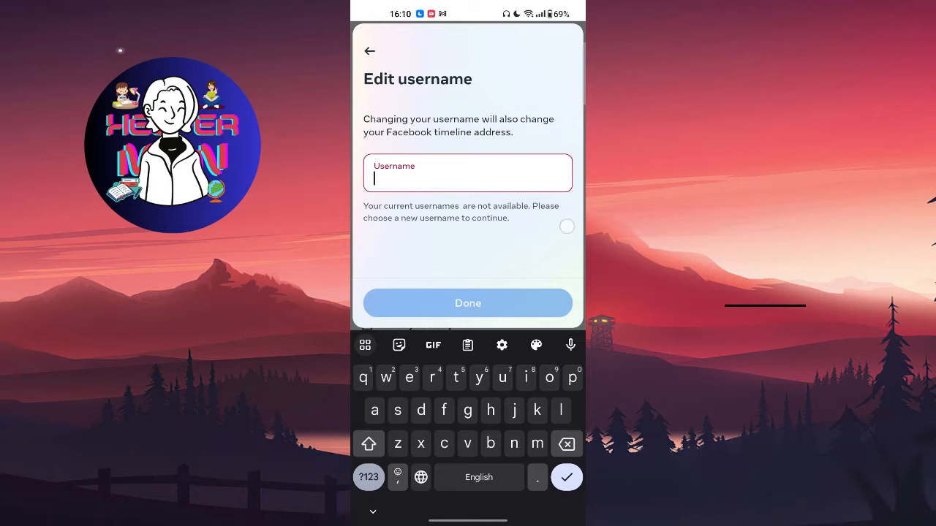
{"action": "left_click", "coordinate": [369, 51]}
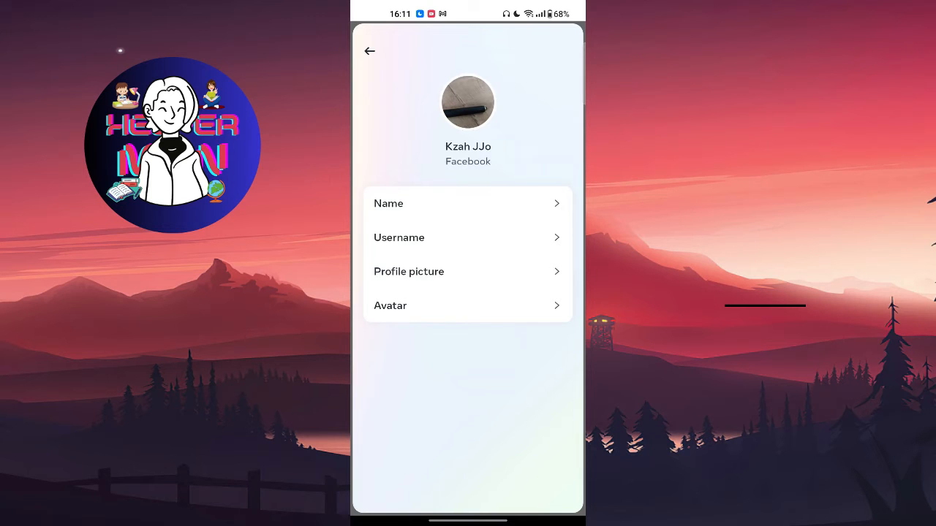
Exit Accounts Center and start a Report a problem flow from Help & support.
{"action": "left_click", "coordinate": [369, 51]}
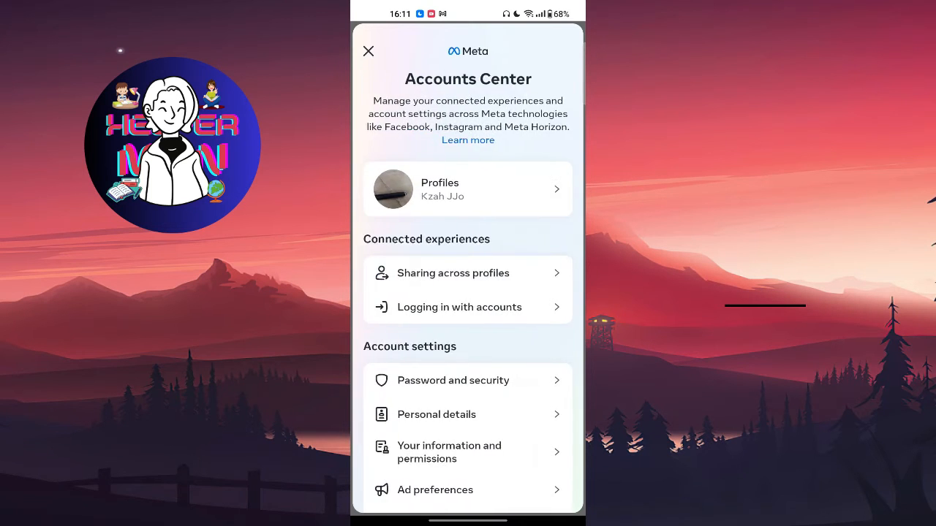
{"action": "left_click", "coordinate": [368, 51]}
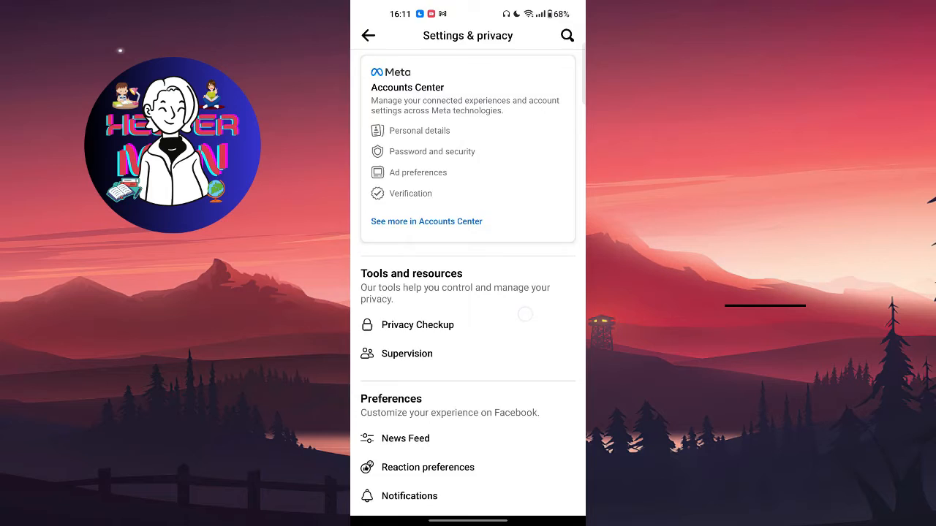
{"action": "left_click", "coordinate": [369, 35]}
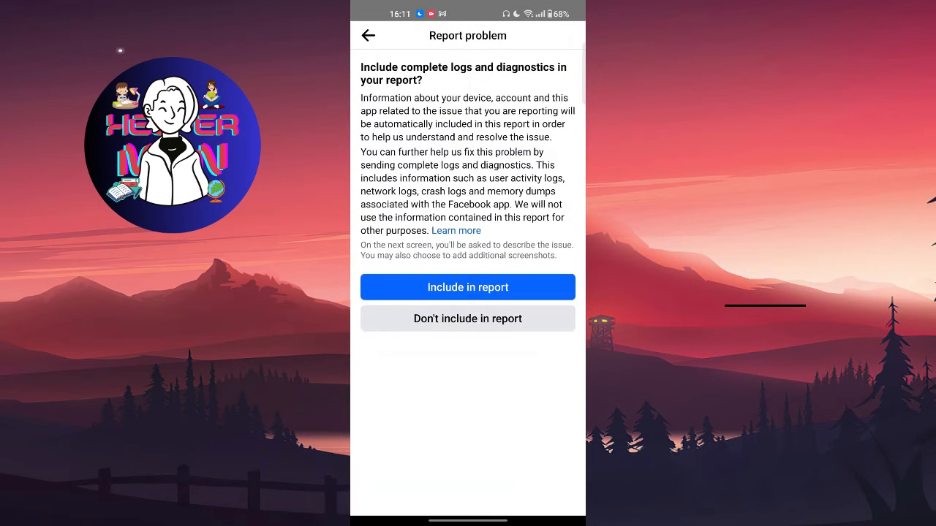
Include full logs, pick the affected product, and focus the empty issue description field.
{"action": "left_click", "coordinate": [467, 286]}
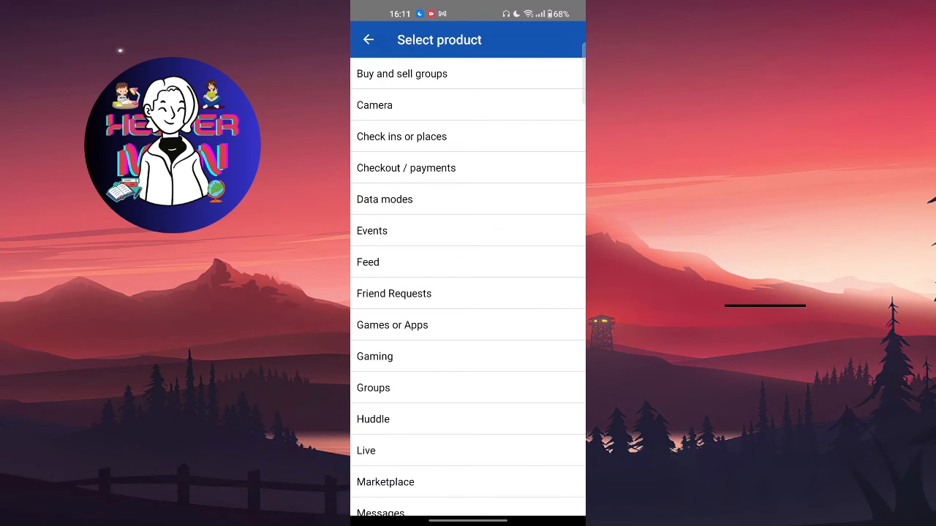
{"action": "scroll", "scroll_direction": "down", "scroll_amount": 3}
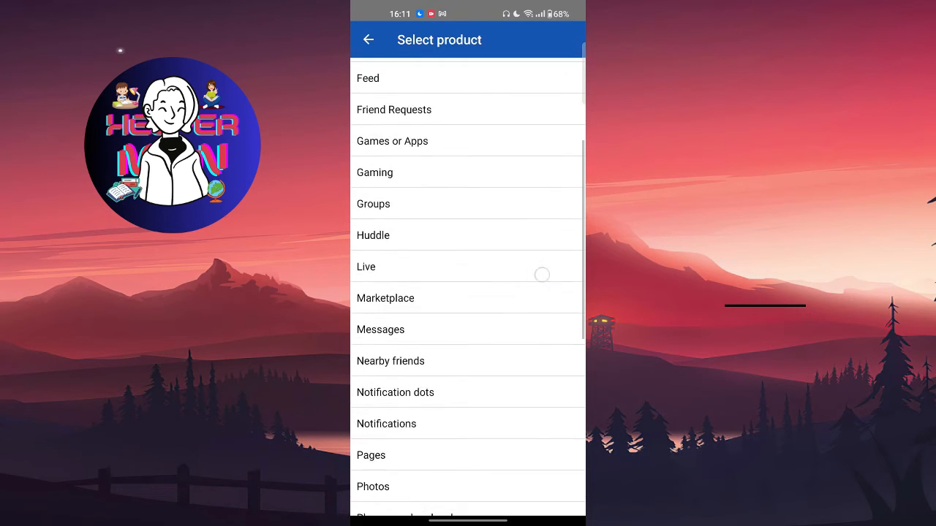
{"action": "scroll", "scroll_direction": "down", "scroll_amount": 3}
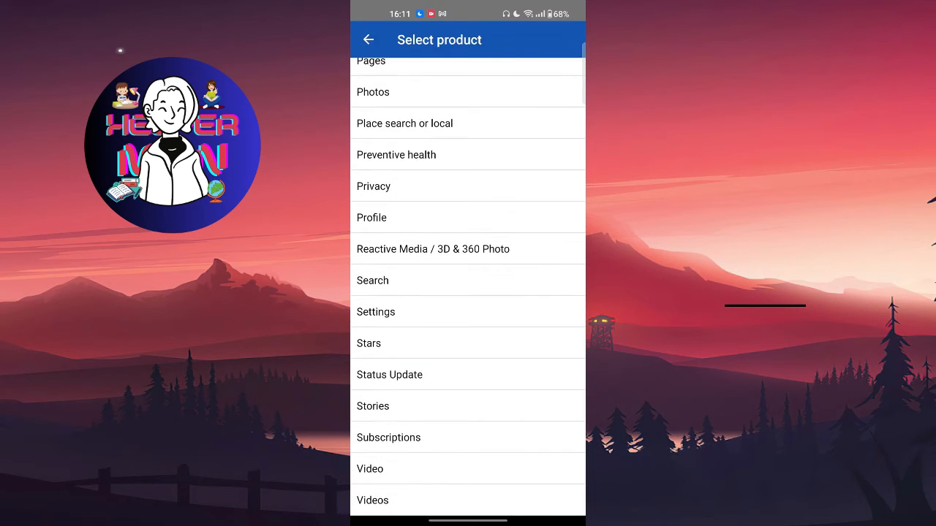
{"action": "scroll", "scroll_direction": "down", "scroll_amount": 3}
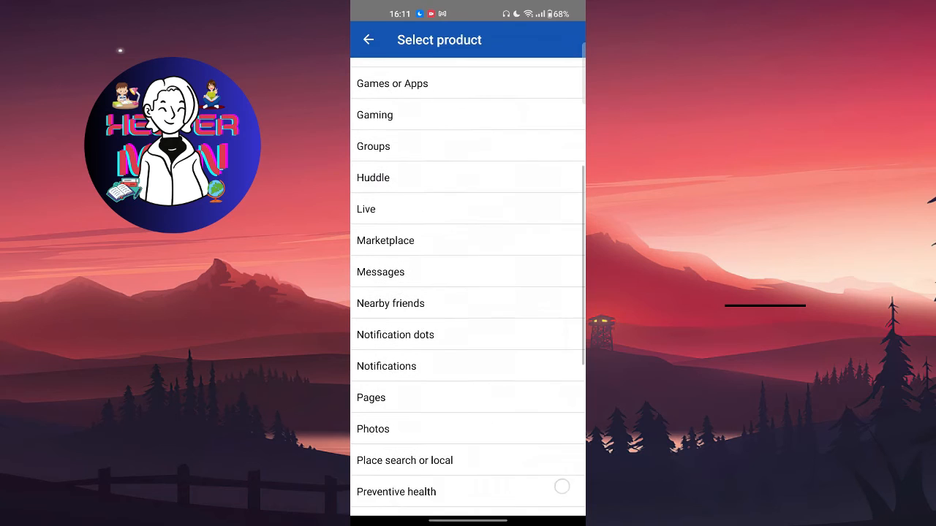
{"action": "scroll", "scroll_direction": "down", "scroll_amount": 3}
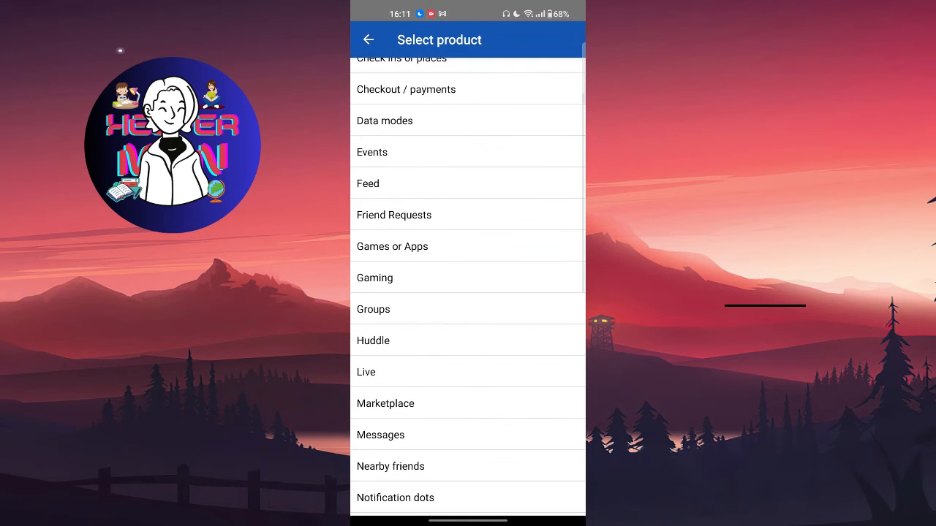
{"action": "scroll", "scroll_direction": "down", "scroll_amount": 3}
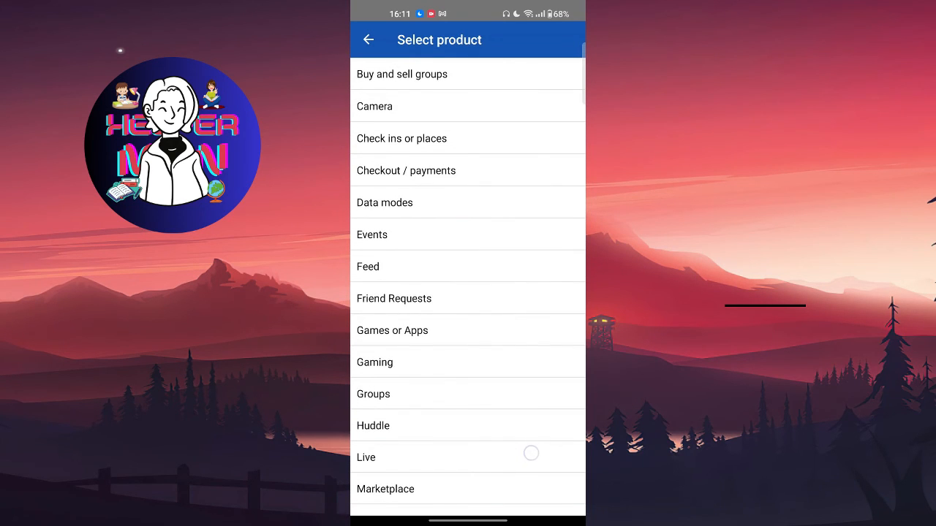
{"action": "scroll", "scroll_direction": "down", "scroll_amount": 3}
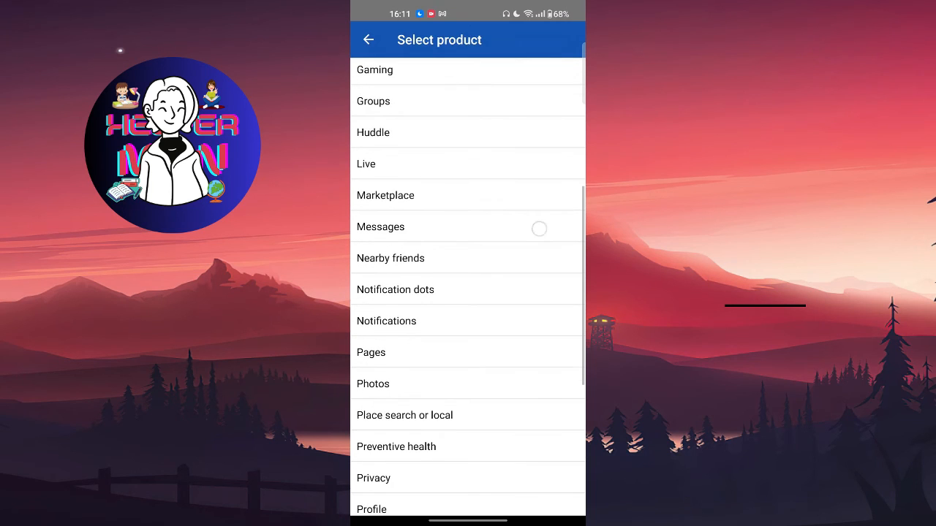
{"action": "scroll", "scroll_direction": "down", "scroll_amount": 3}
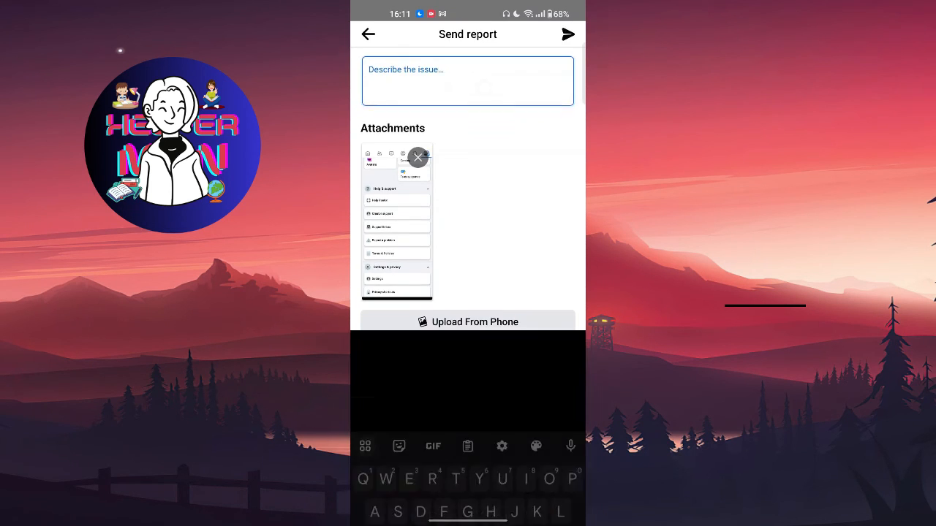
{"action": "left_click", "coordinate": [468, 80]}
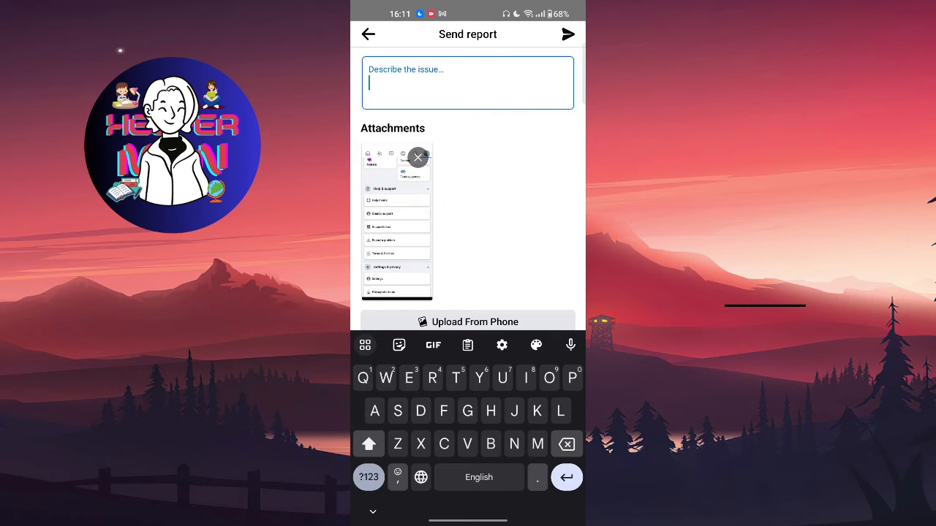